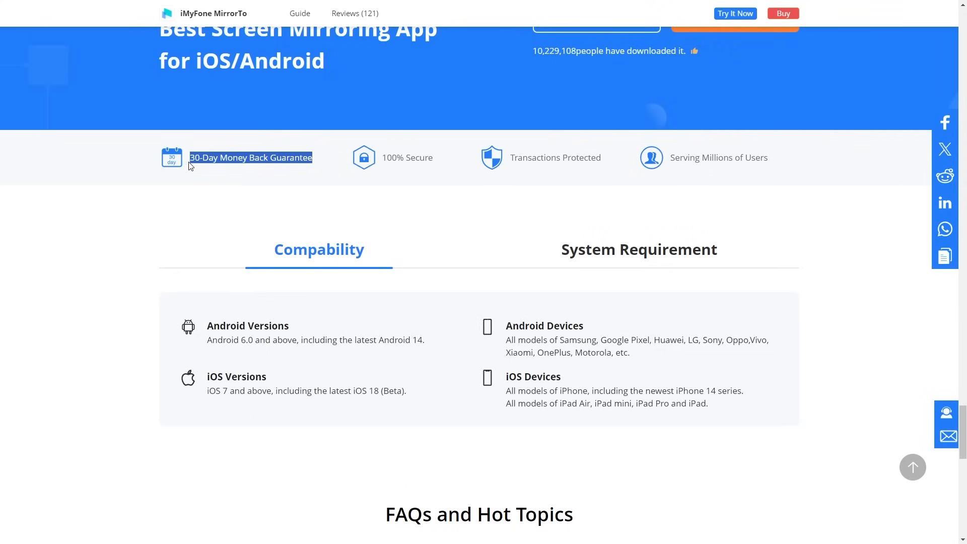
# Step: Highlight the Compatibility text: iOS 7 and above, all iPhone and iPad models
pyautogui.scroll(-3)
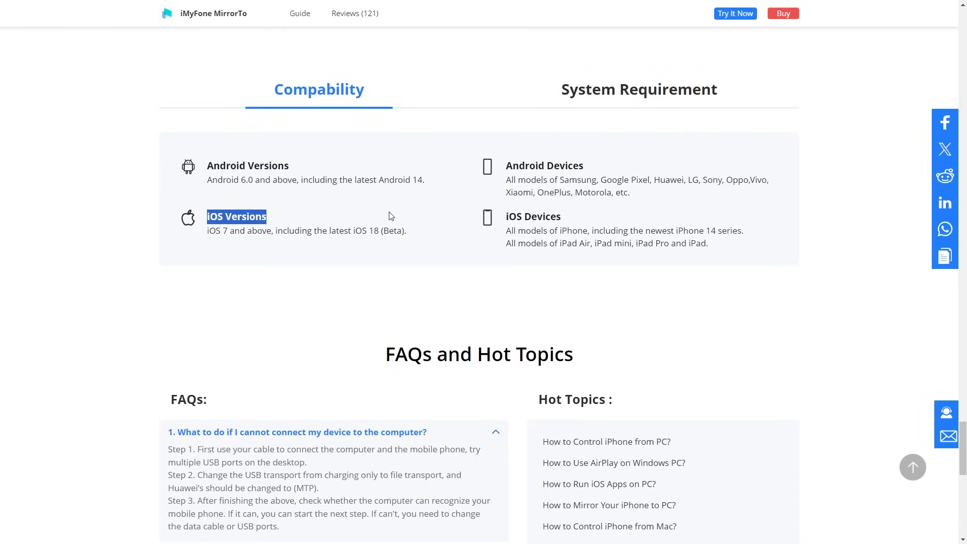
pyautogui.doubleClick(532, 217)
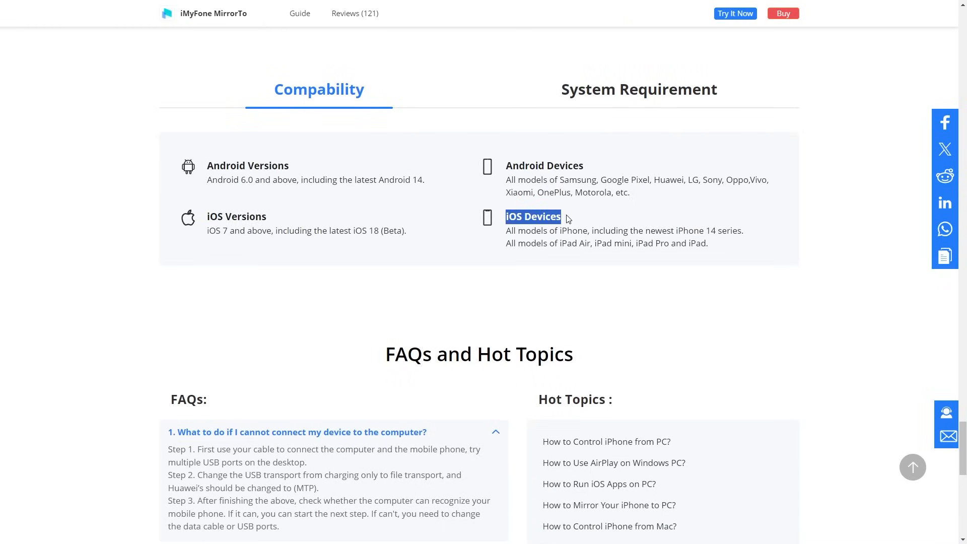
pyautogui.moveTo(567, 217); pyautogui.dragTo(724, 251)
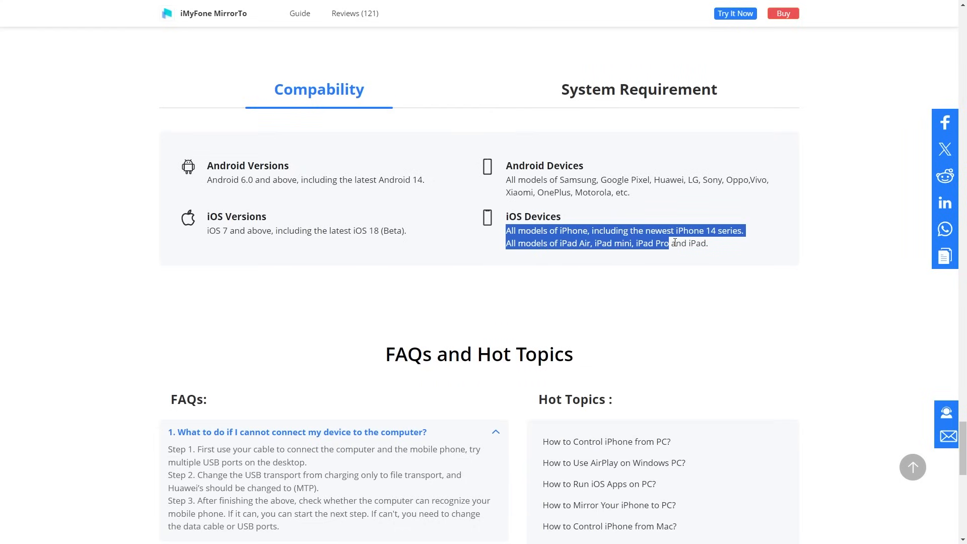
pyautogui.click(259, 202)
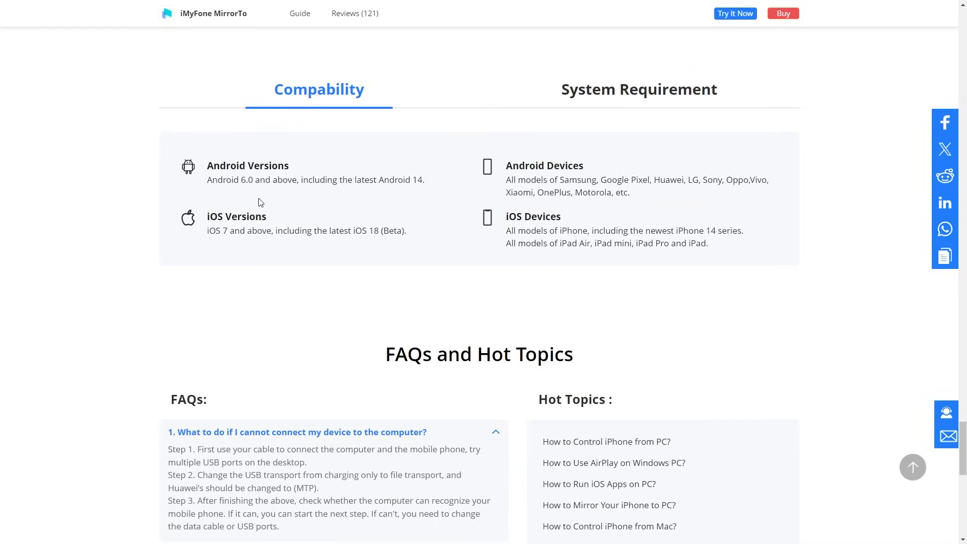
pyautogui.moveTo(208, 217); pyautogui.dragTo(407, 231)
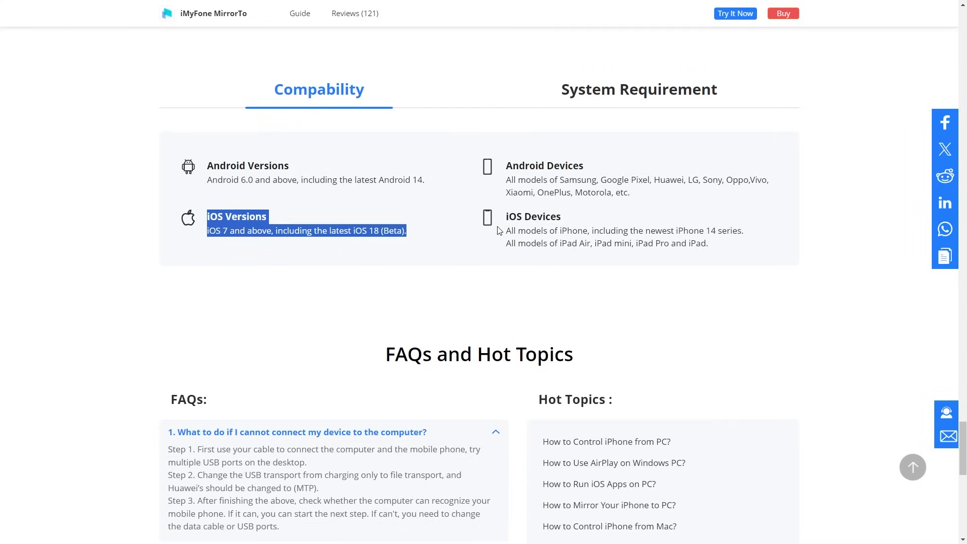
pyautogui.scroll(3)
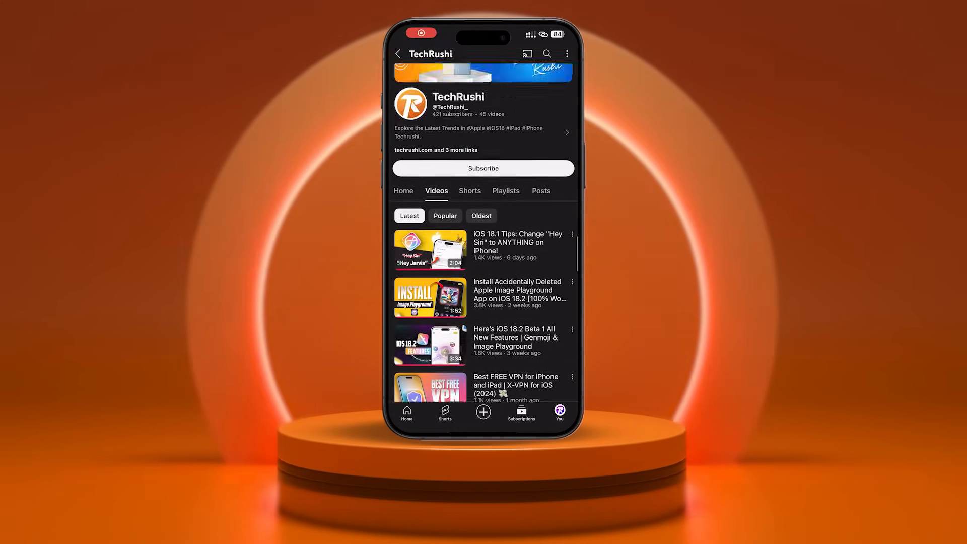
# Step: Subscribe to the TechRushi channel on YouTube
pyautogui.click(483, 168)
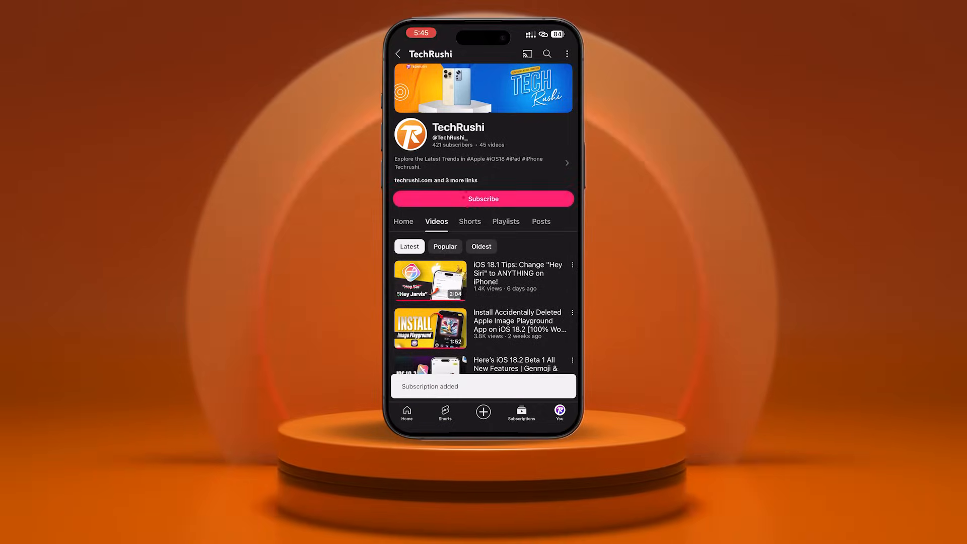